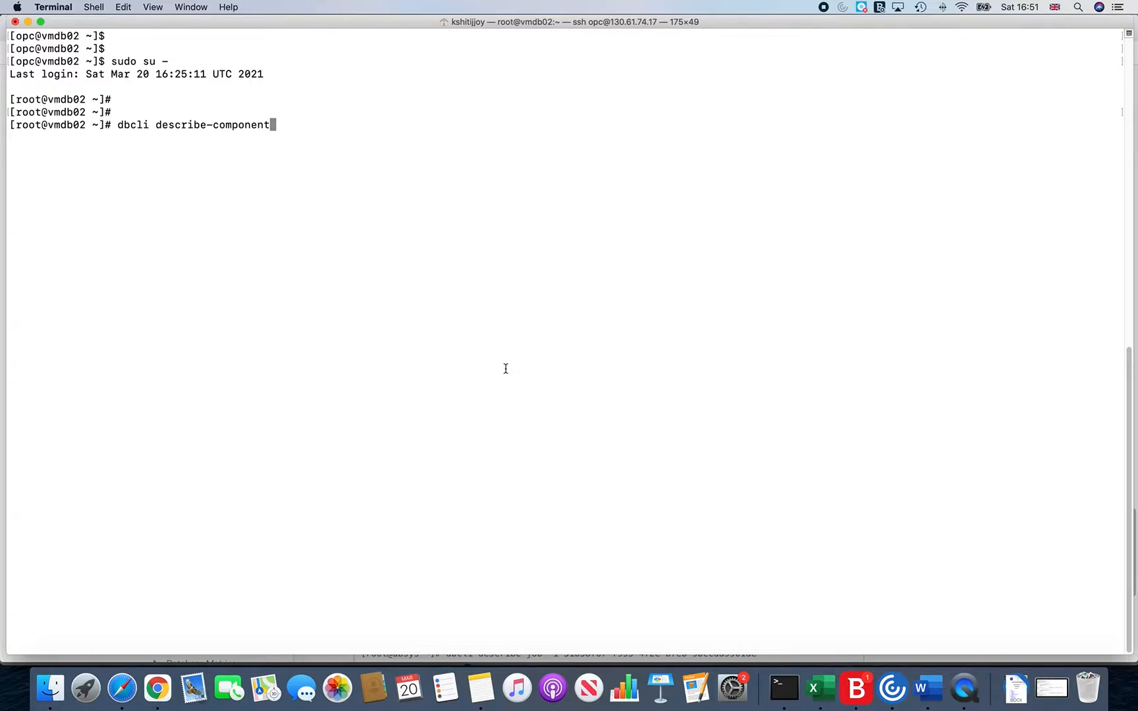
mouse_move(565, 305)
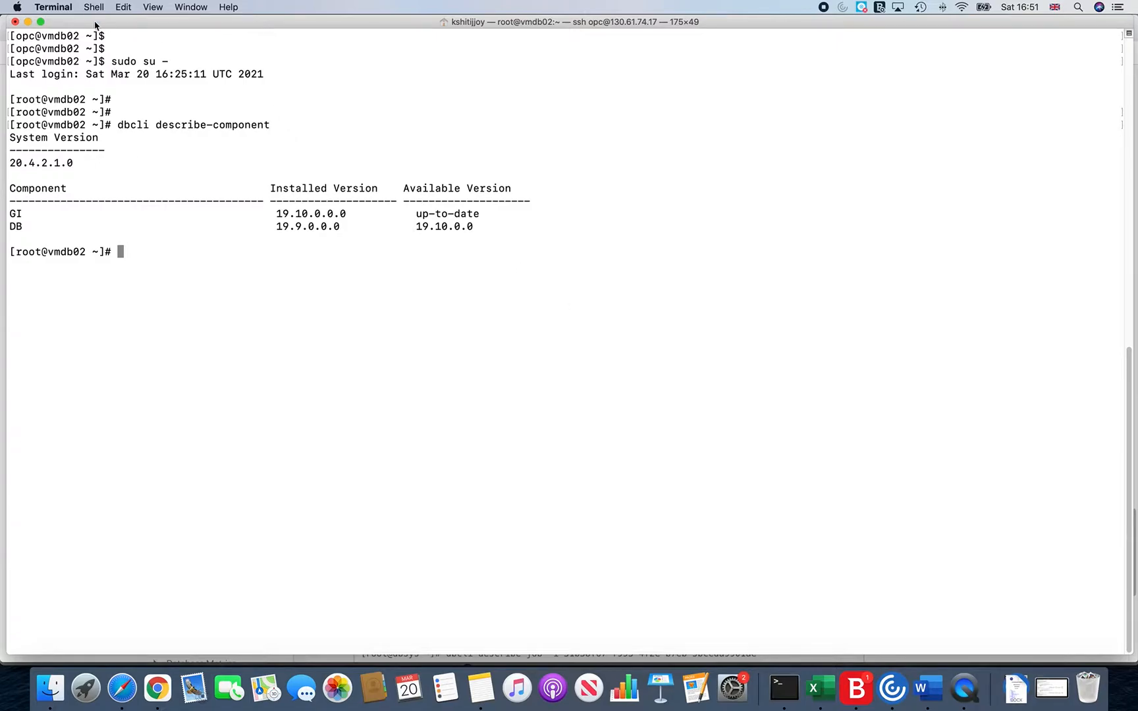
Step: Run 'dbcli describe-component' to compare installed GI 19.10 and DB 19.9 against available versions
double_click(307, 227)
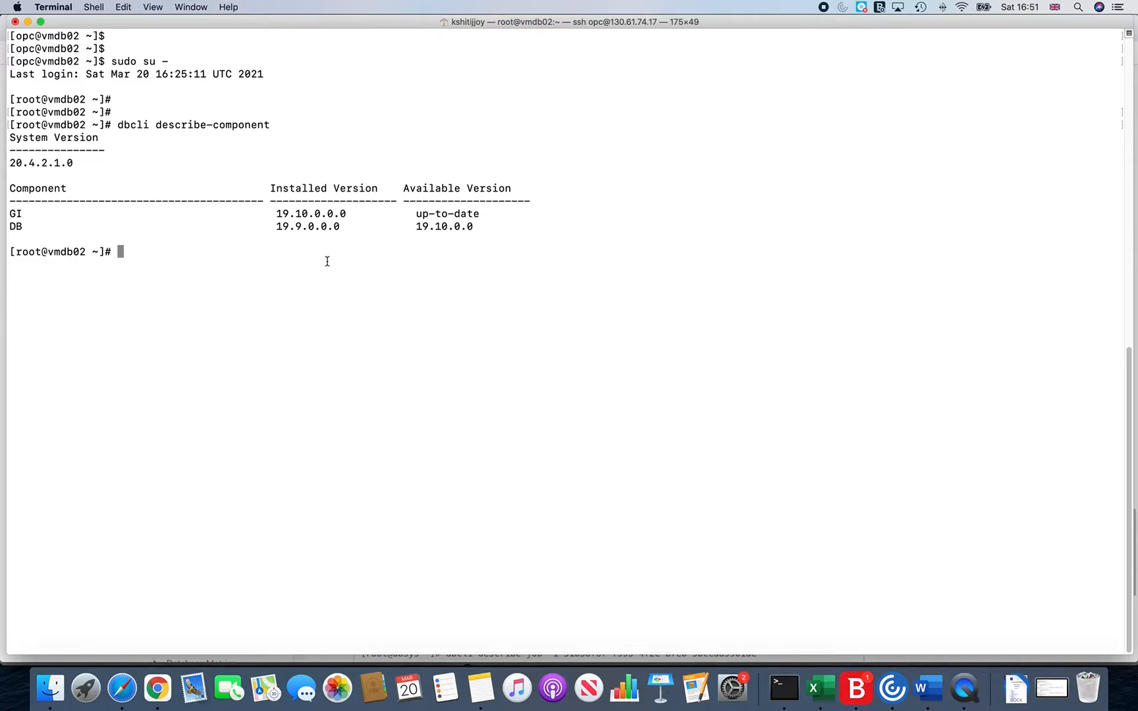
Step: Run 'dbcli list-dbhomes' and review OraDB19000_home1, its ID and location at version 19.9.0.0.0
type("dbcli")
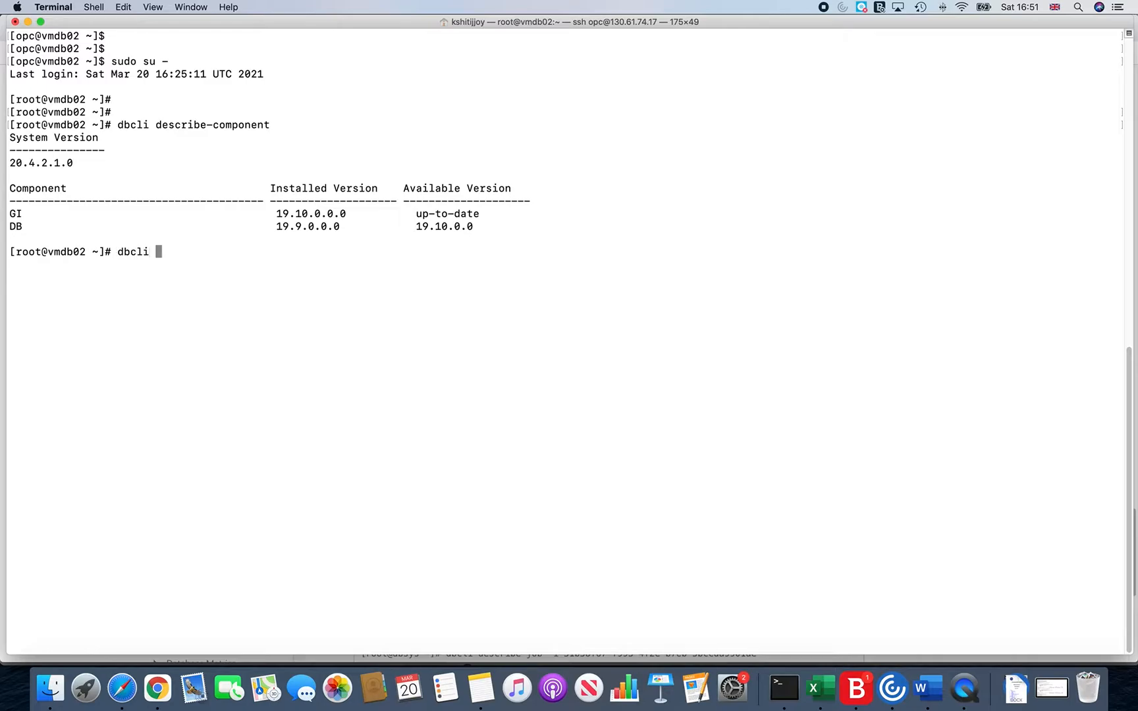
type("list-dbhomes")
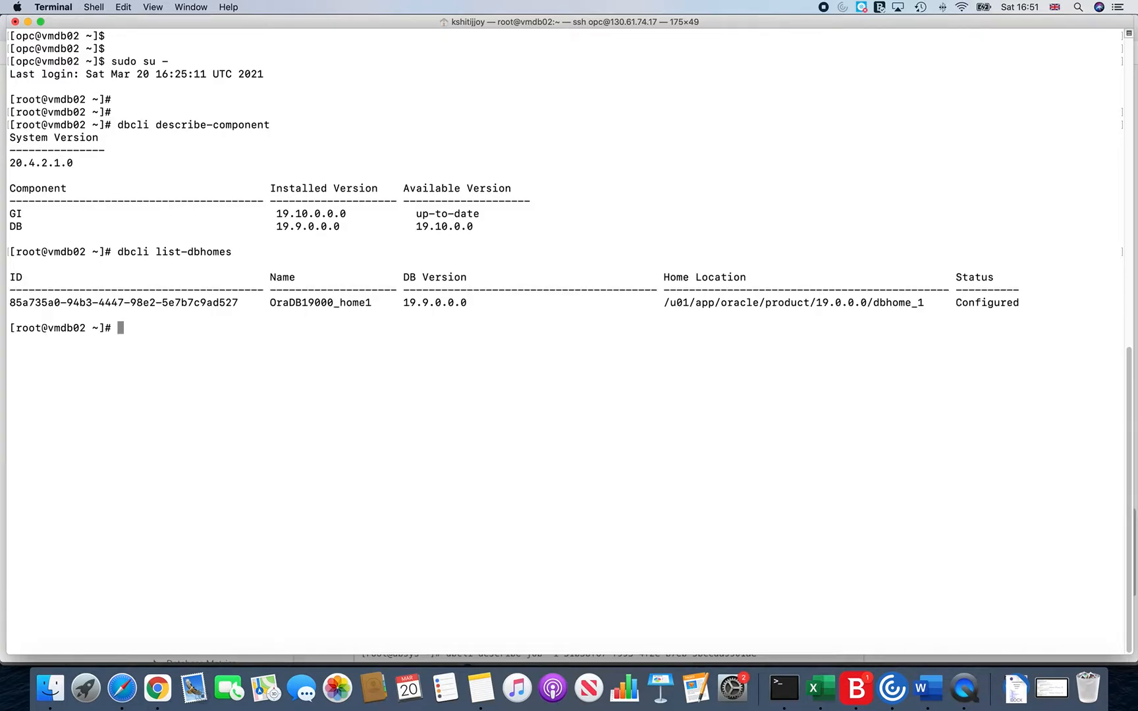
mouse_move(260, 273)
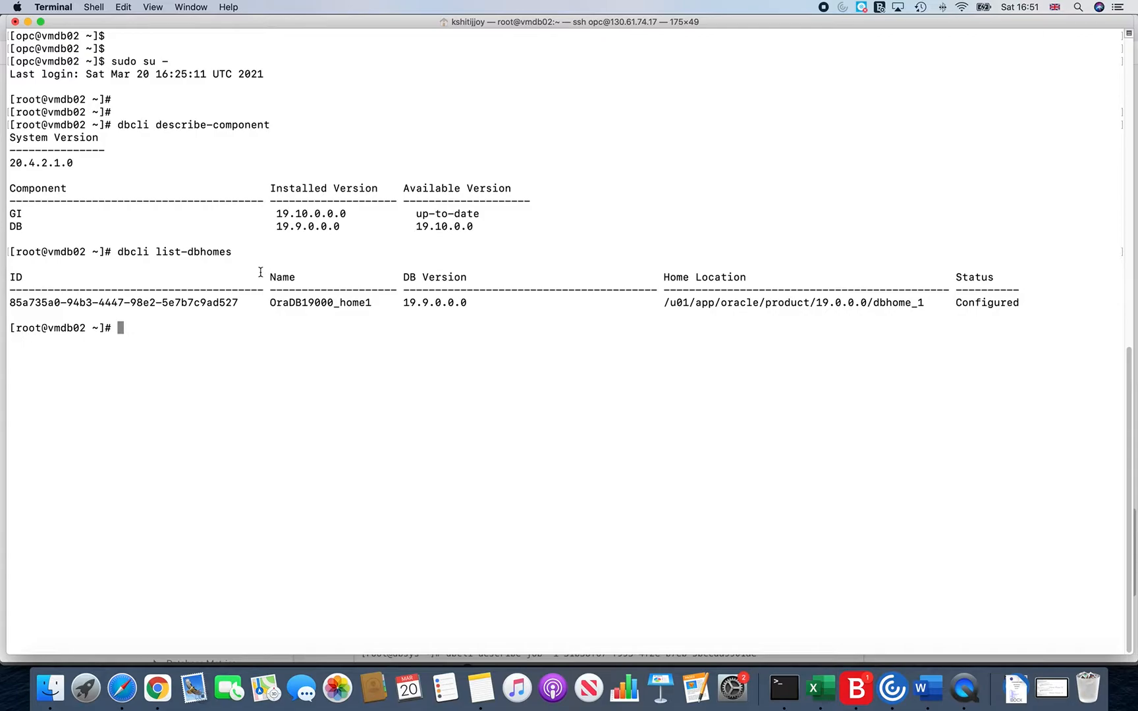
mouse_move(439, 325)
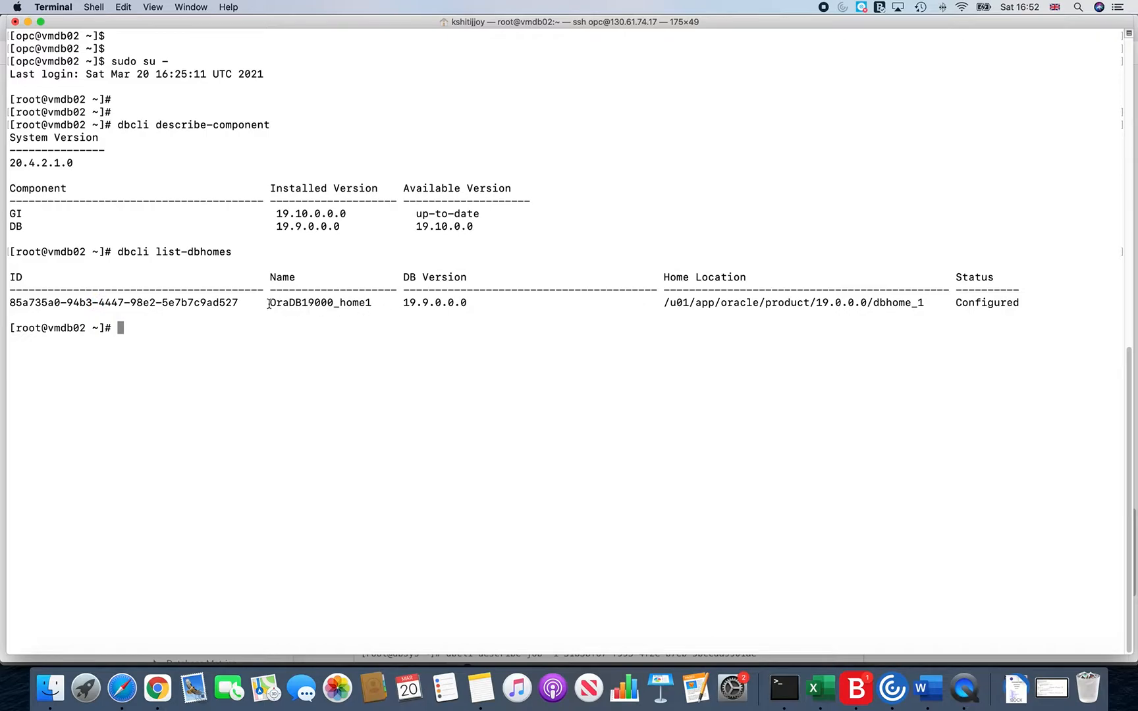
double_click(319, 303)
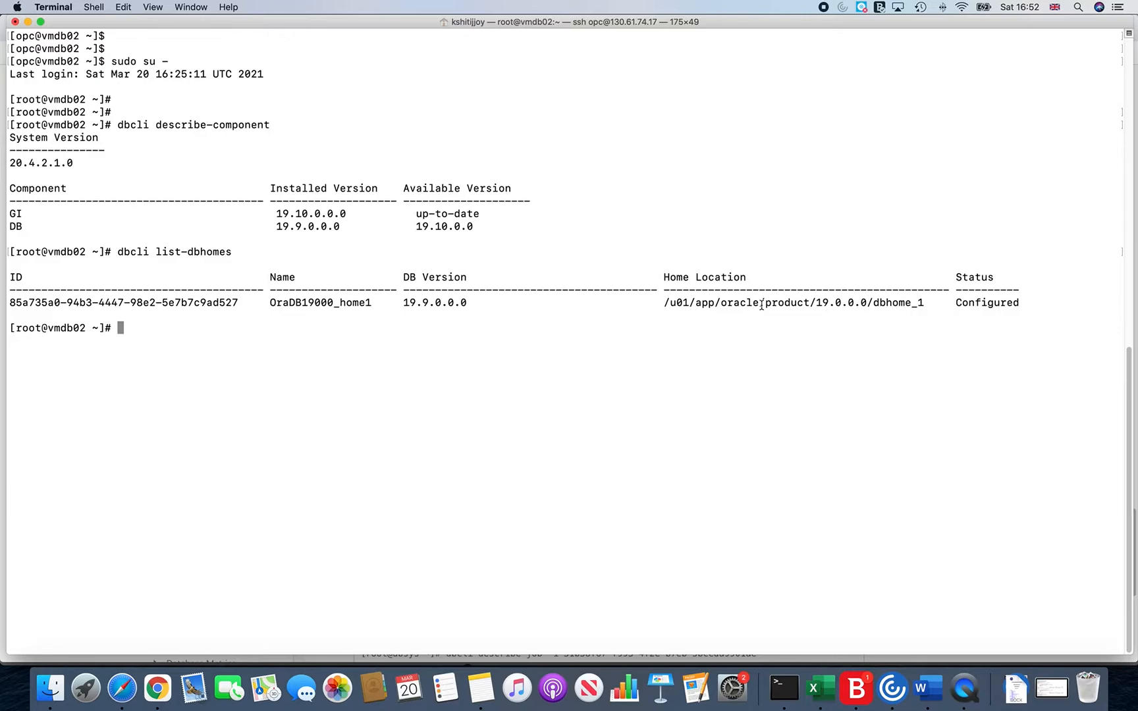
double_click(986, 303)
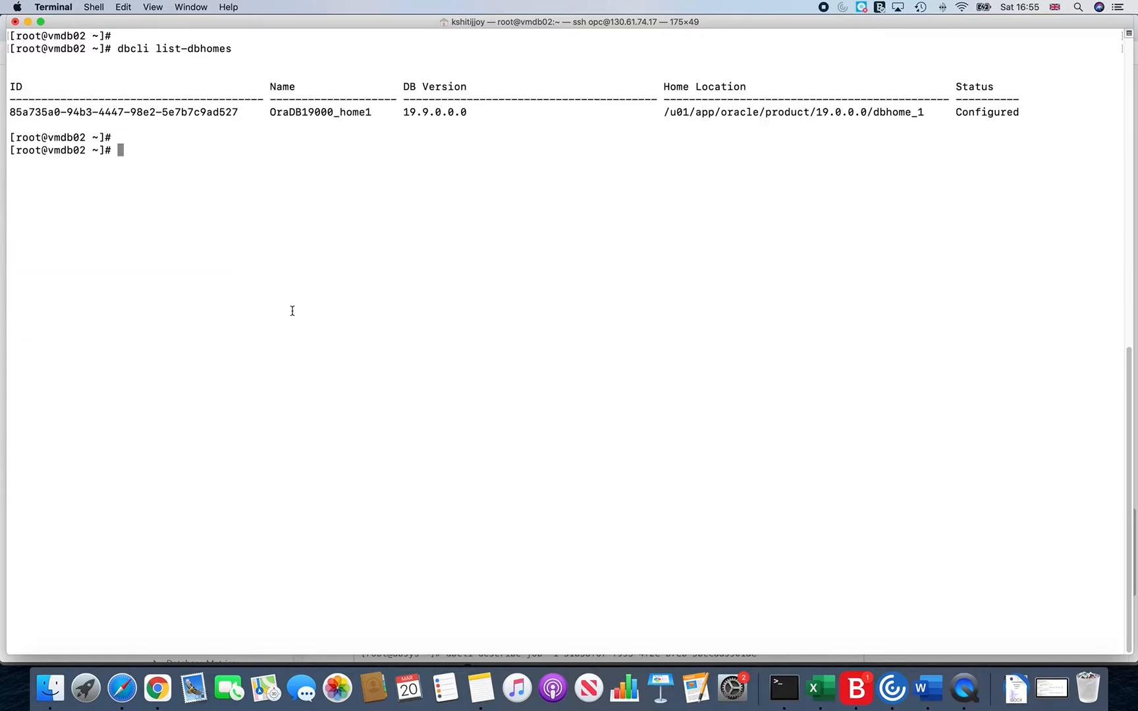
Step: Run 'dbcli update-dbhome -i 85a735a0-94b3-4447-98e2-5e7b7c9ad527' to submit the home patch job
type("dbcli")
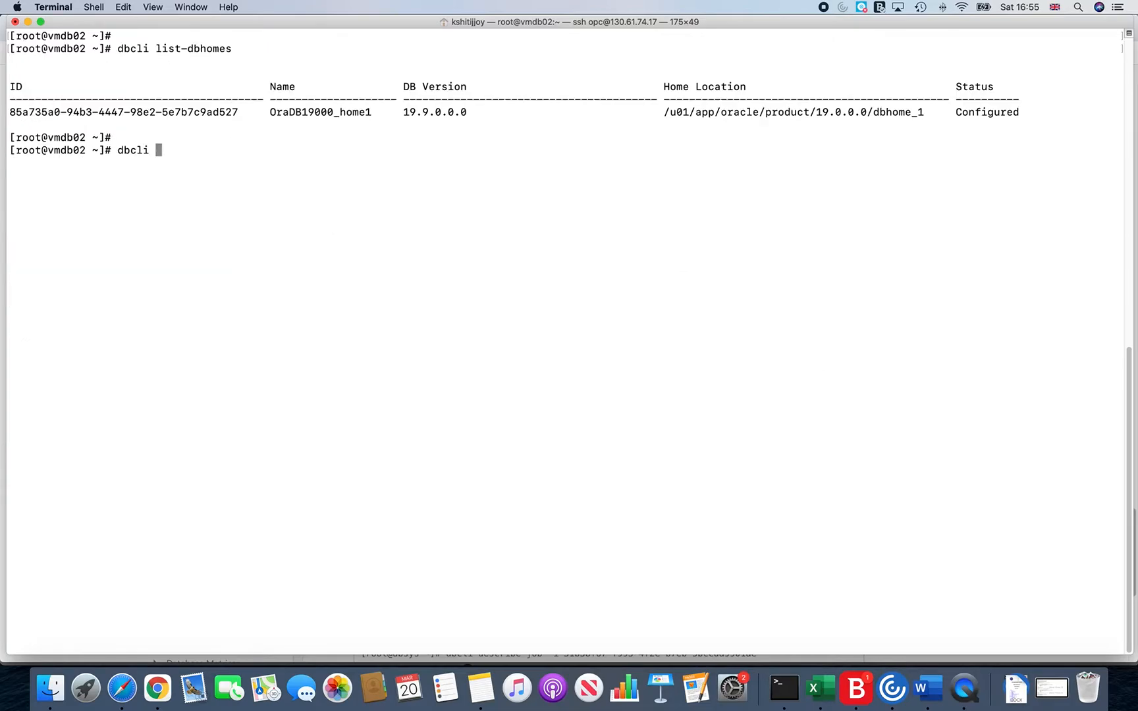
type("update-db")
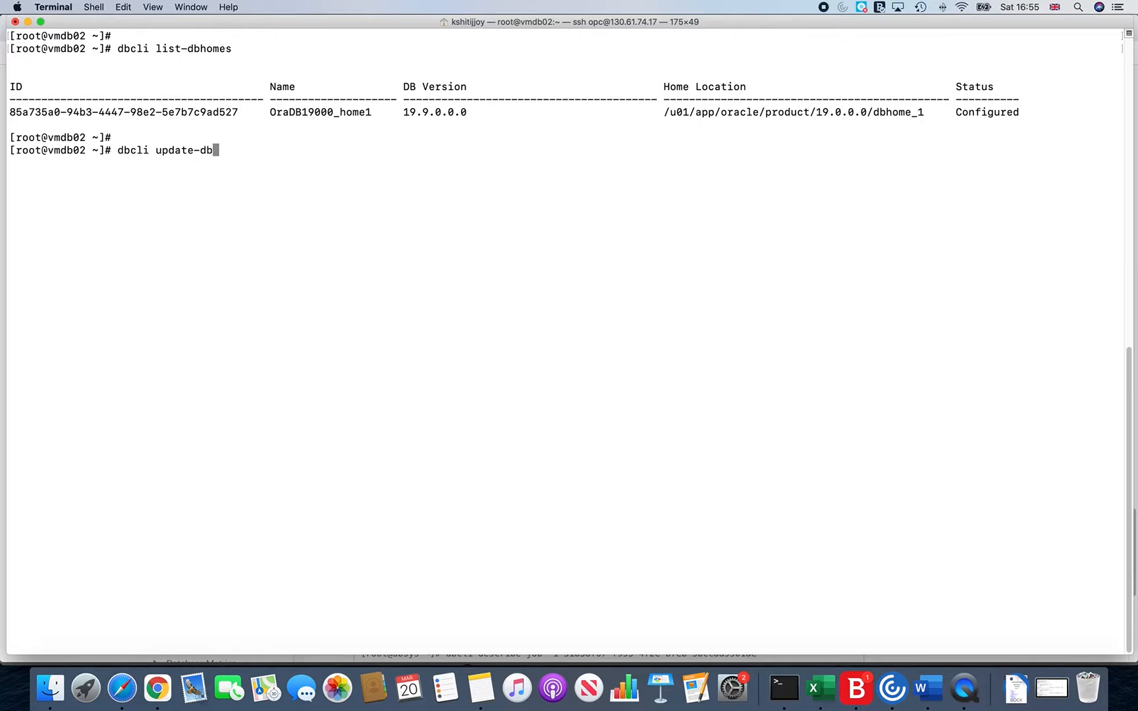
type("home -i")
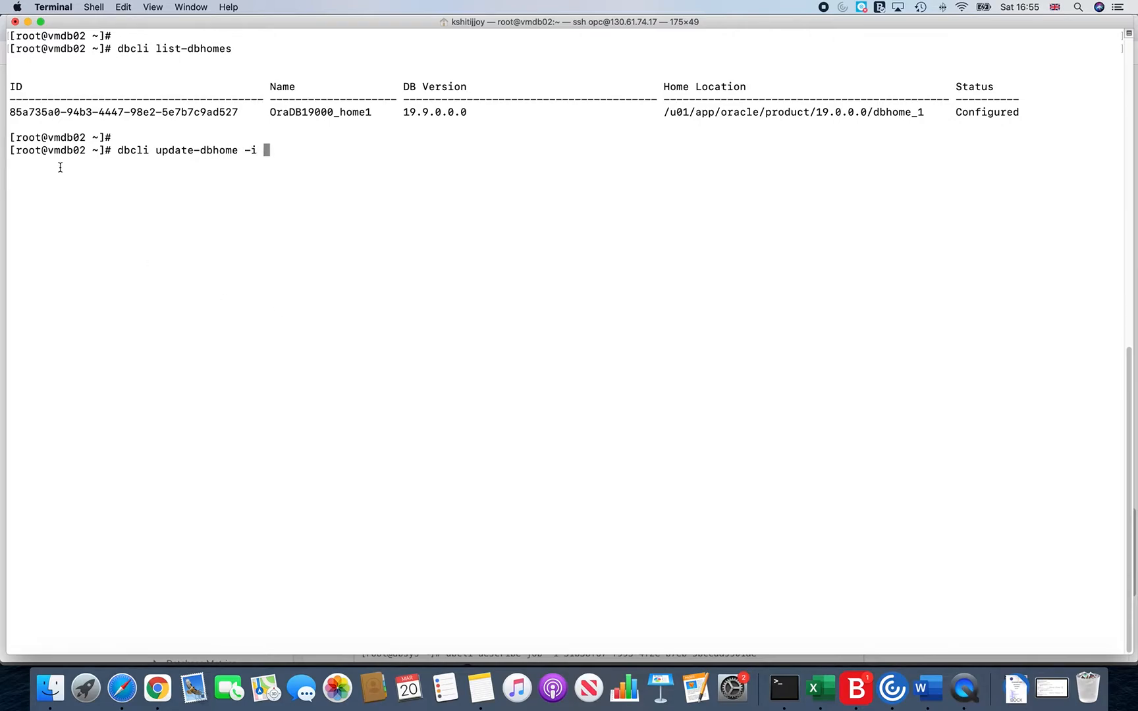
left_click_drag(8, 112, 238, 112)
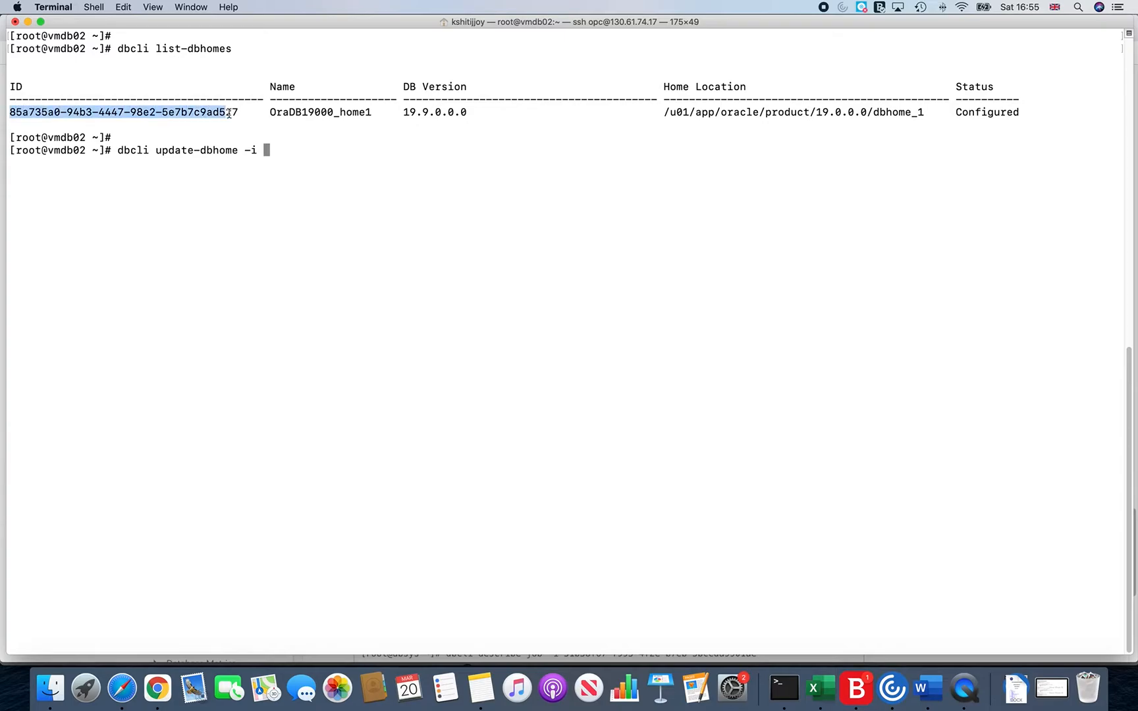
type("85a735a0-94b3-4447-98e2-5e7b7c9ad527")
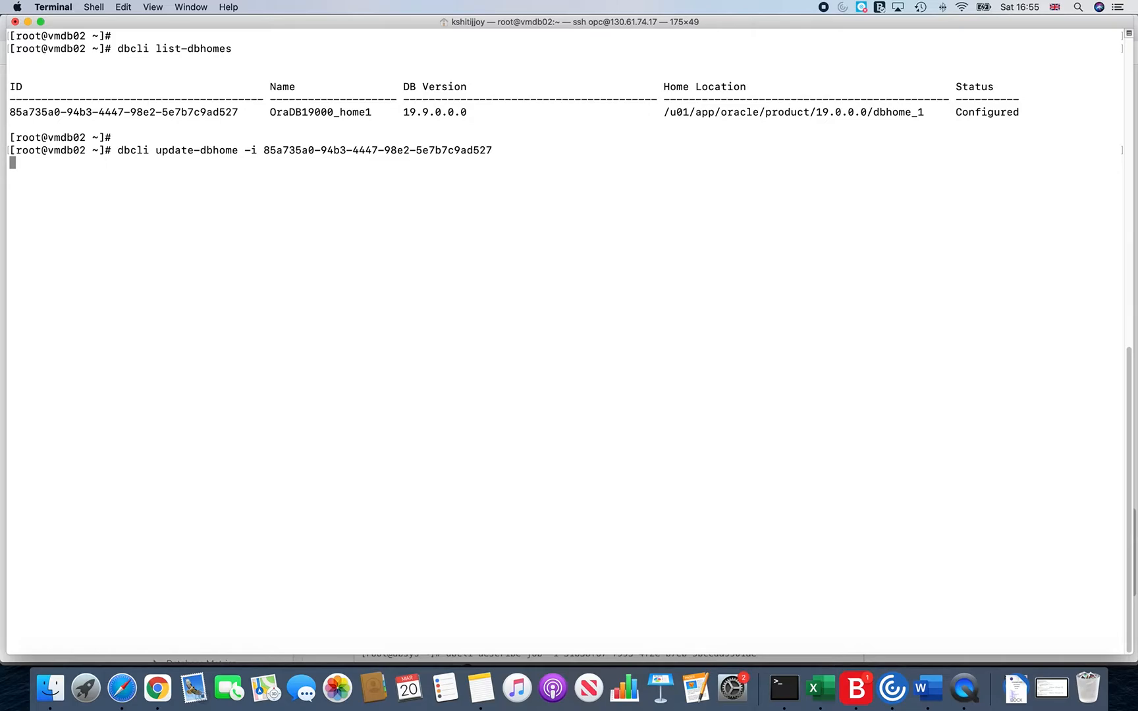
key("Return")
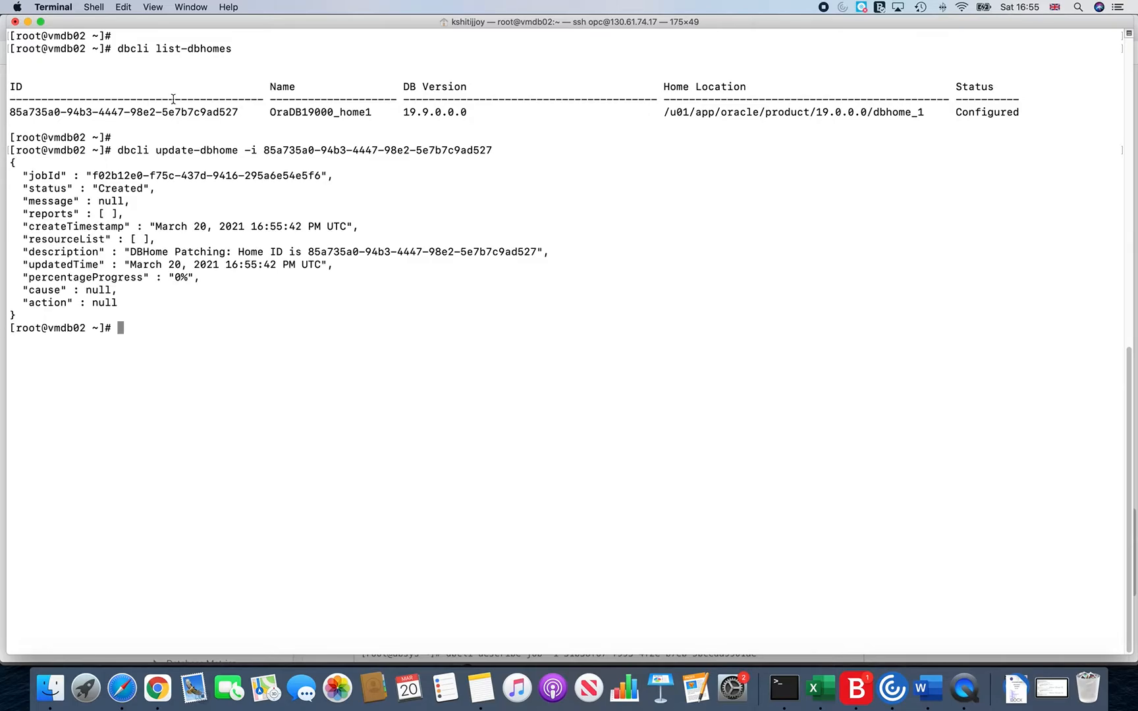
triple_click(87, 188)
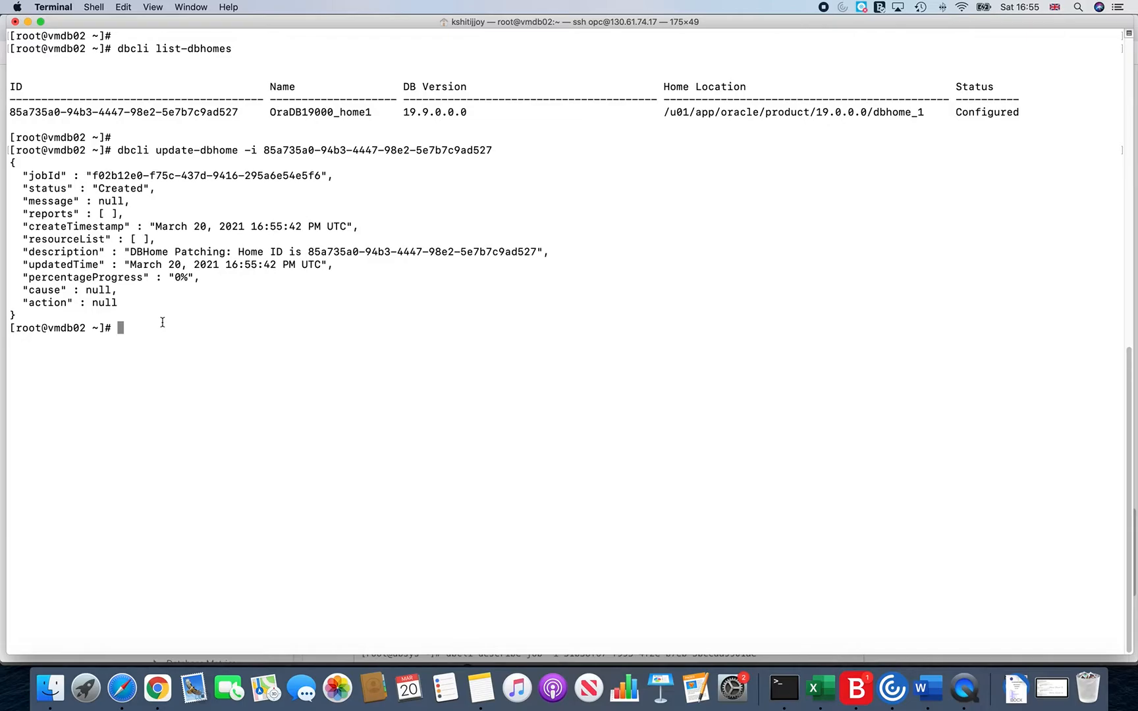
Step: Run 'dbcli list-jobs' to see the DBHome Patching job listed as Running
type("dbcli")
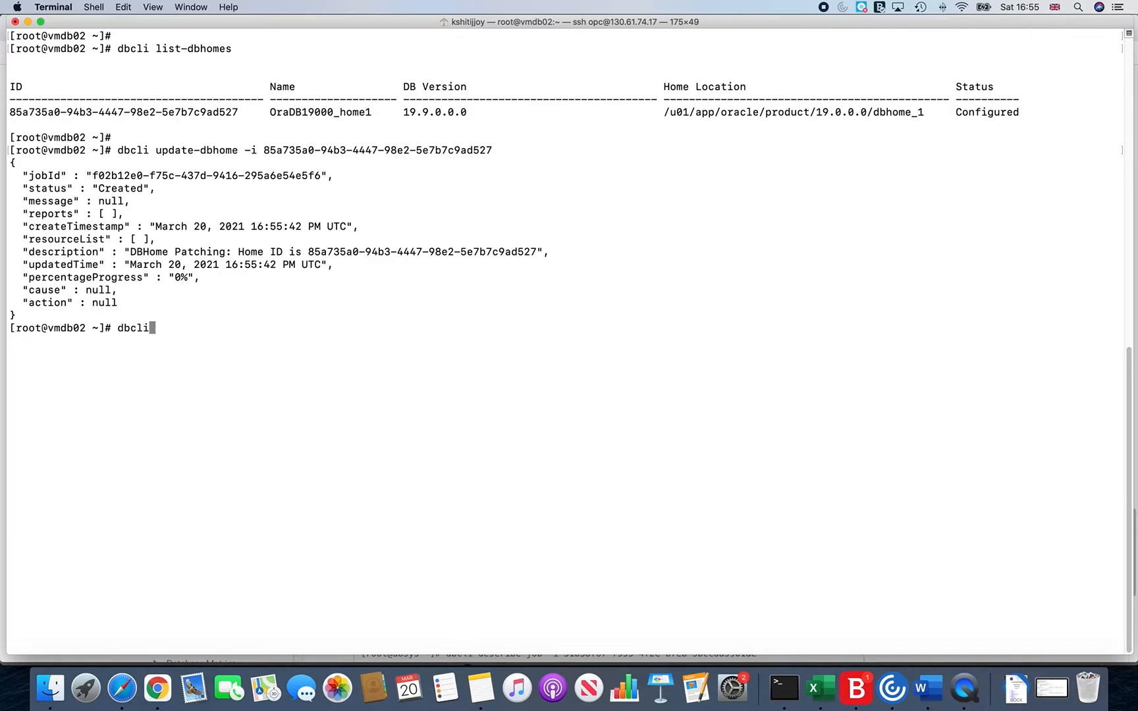
type("list-jobs")
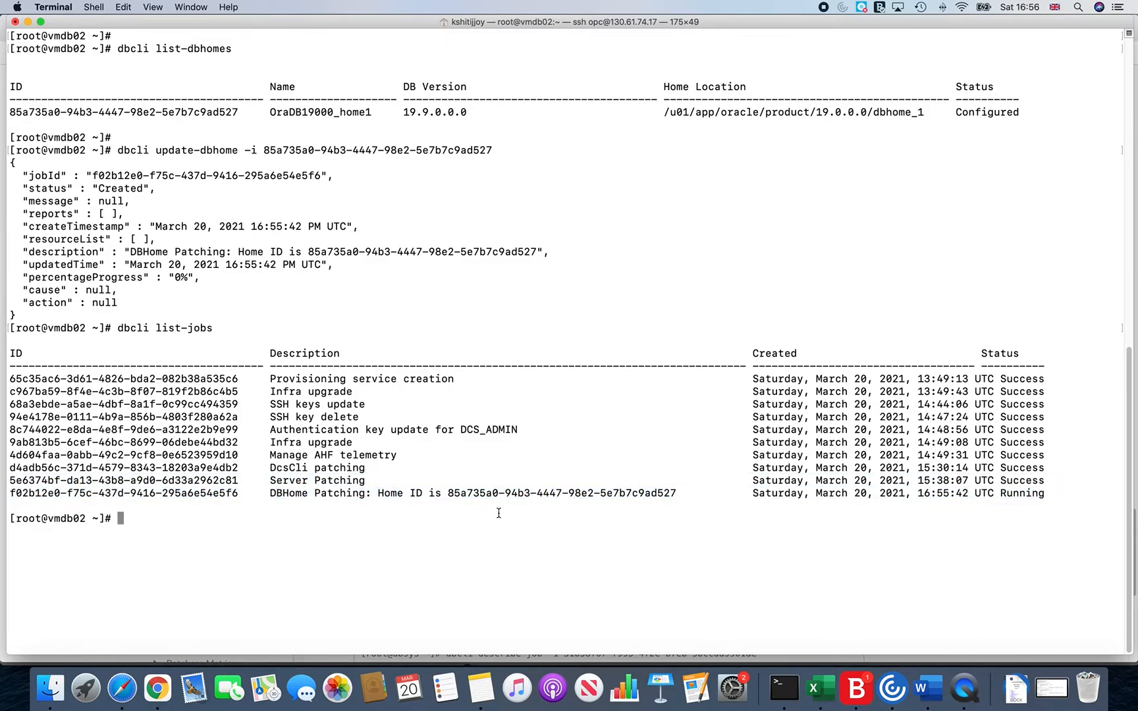
Step: Run 'dbcli describe-job -i f02b12e0-f75c-437d-9416-295a6e54e5f6' to show the patching job Running at 0%
type("dbcli")
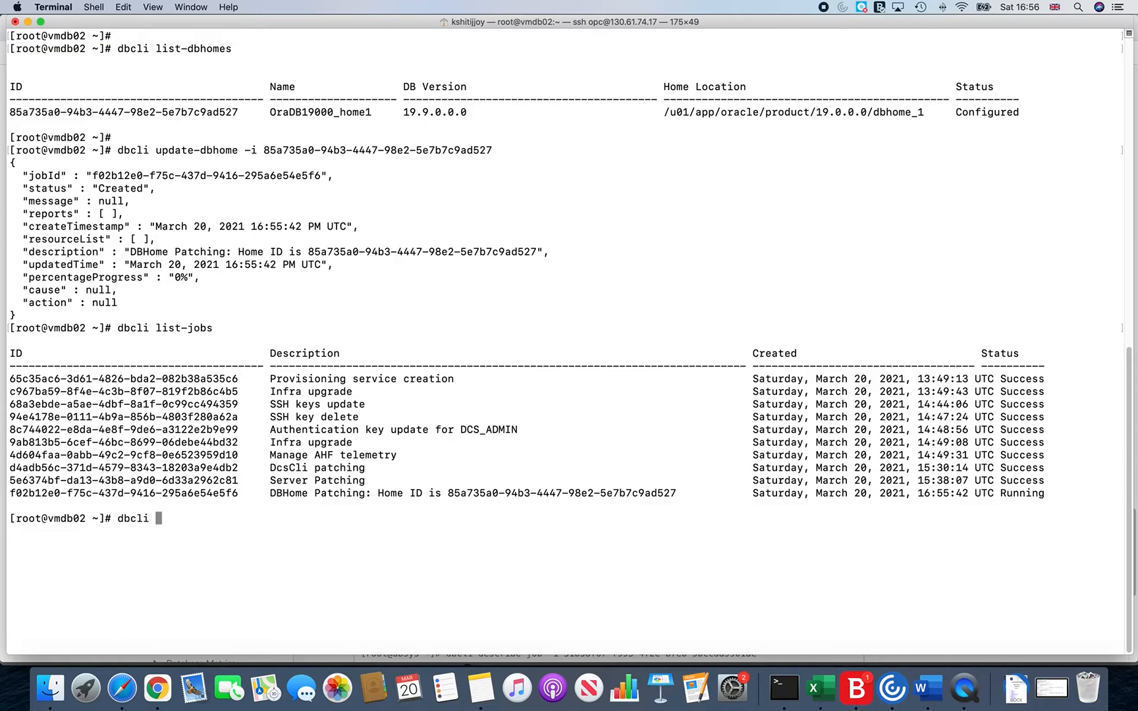
type("desc")
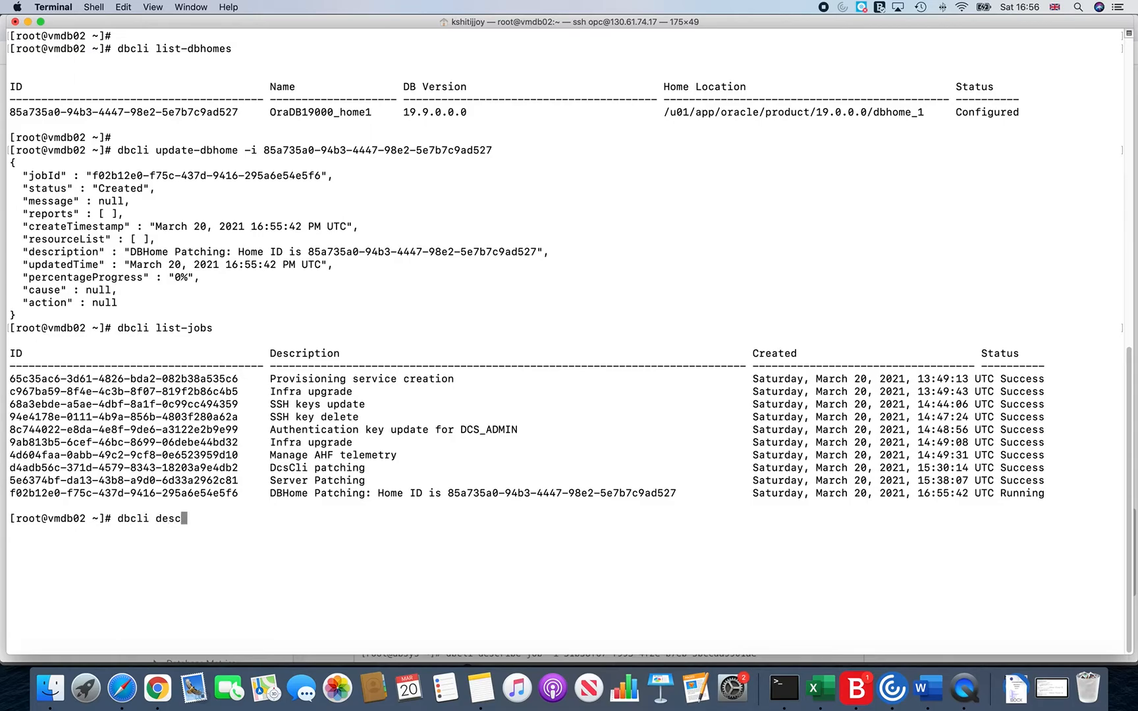
type("ribe-jo")
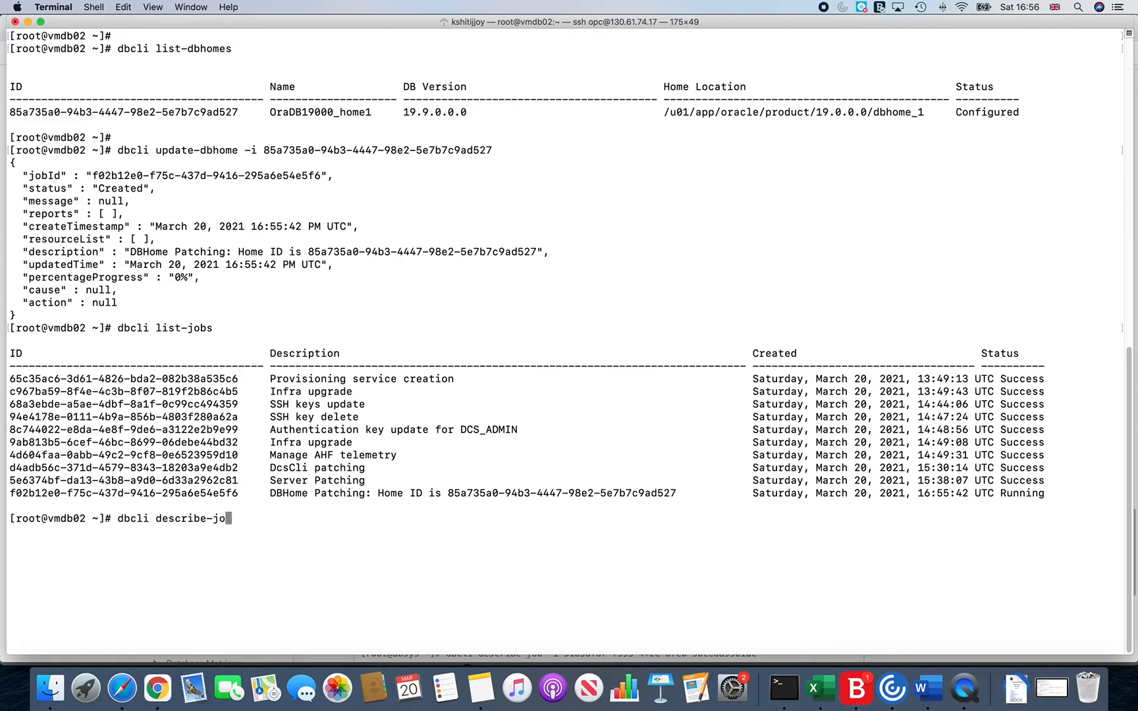
type("b -i")
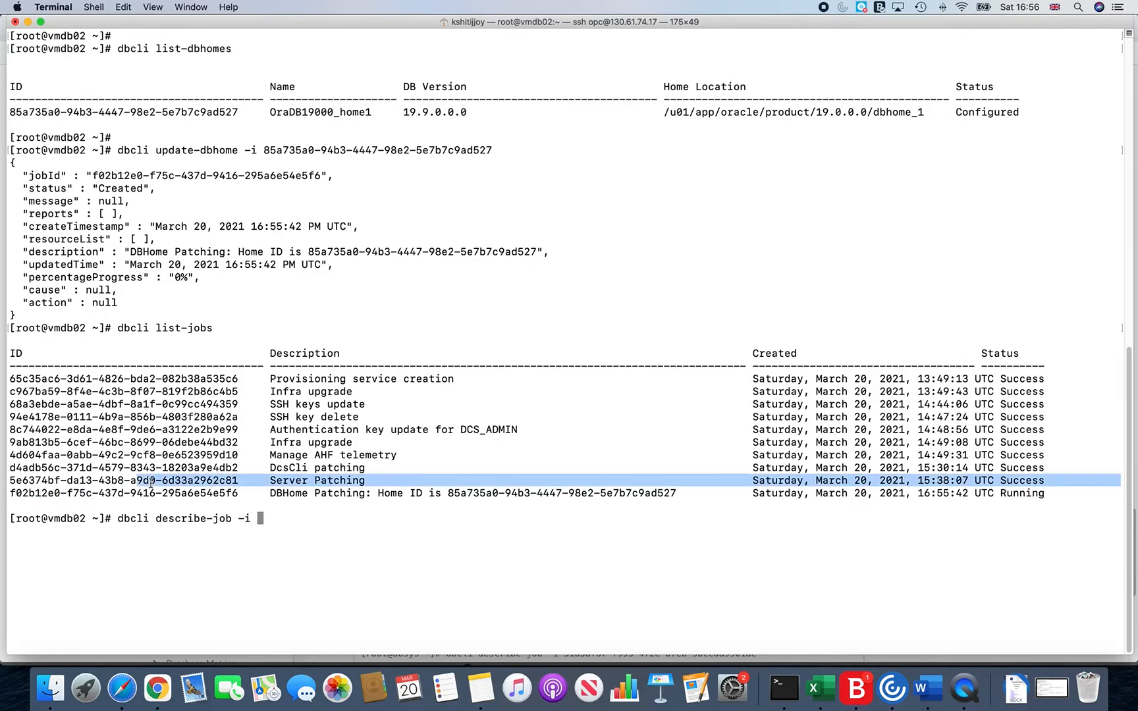
double_click(121, 492)
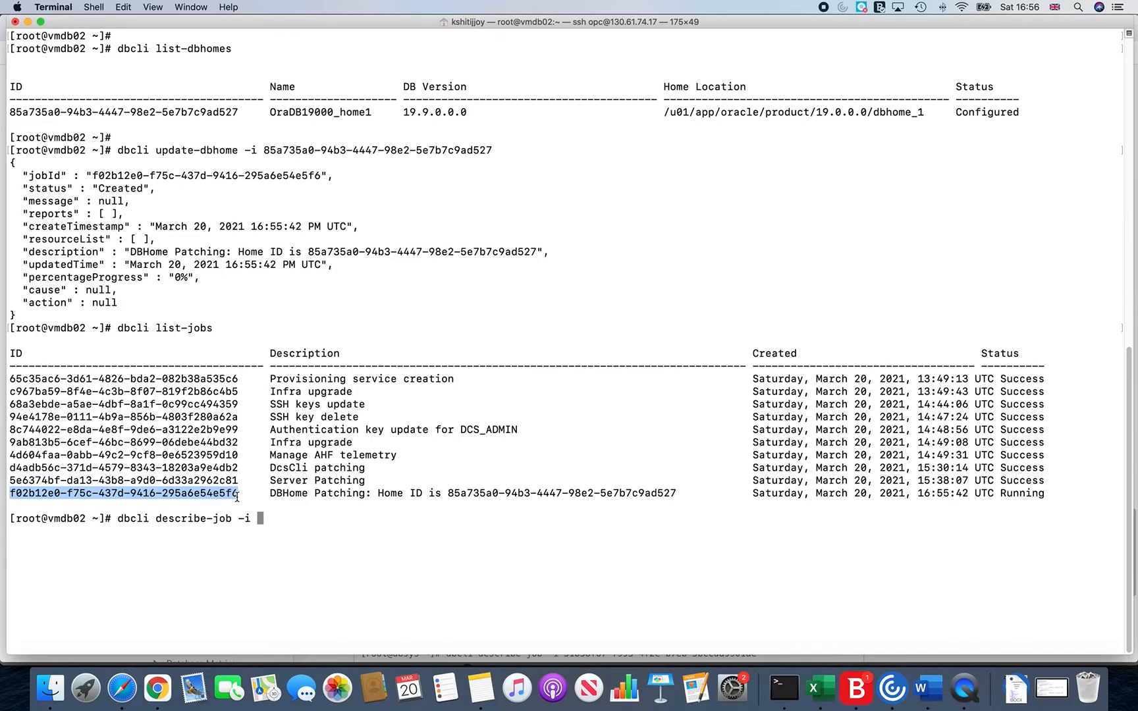
type("f02b12e0-f75c-437d-9416-295a6e54e5f6")
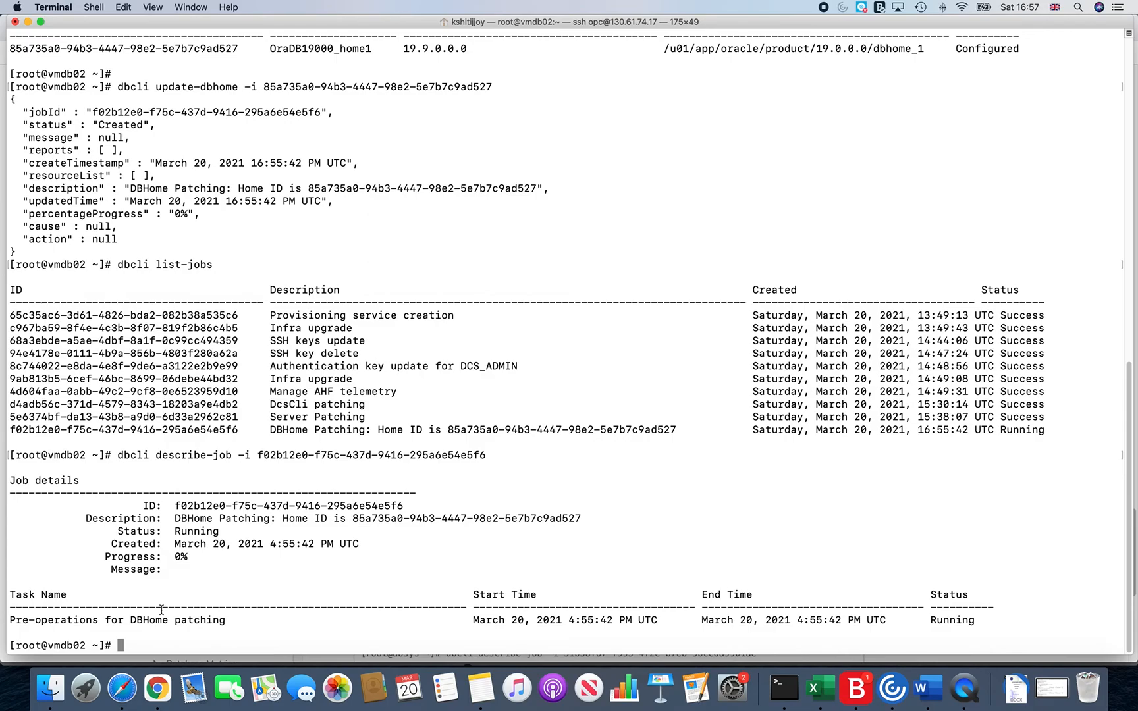
mouse_move(233, 550)
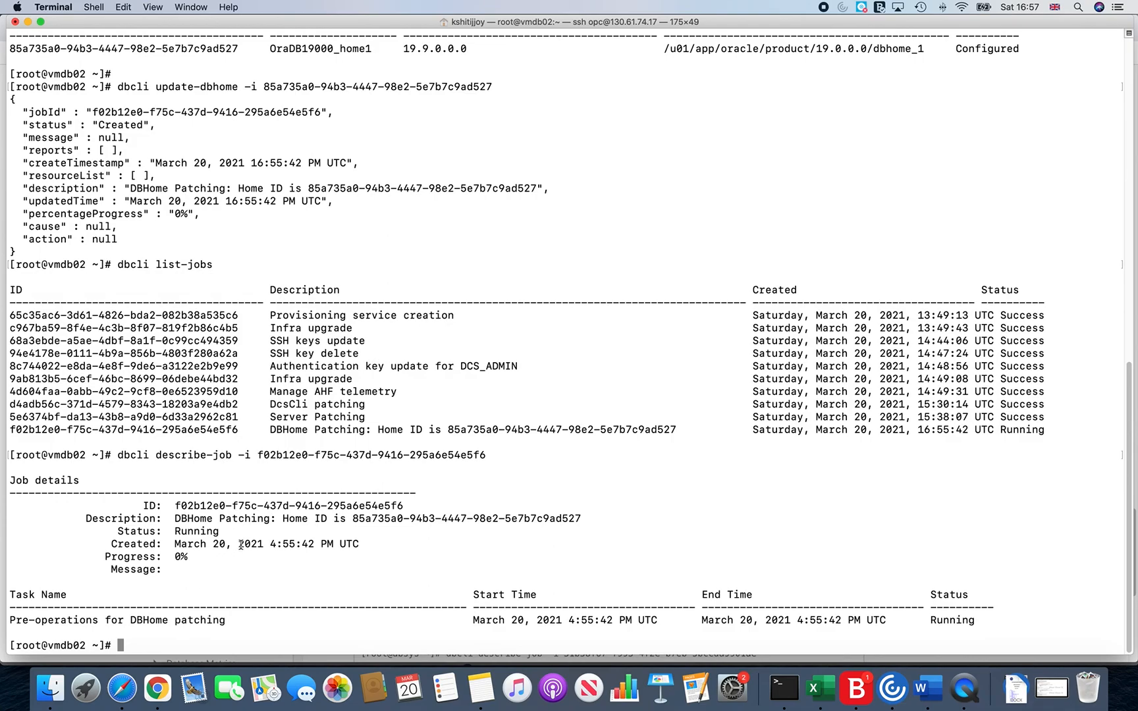
mouse_move(801, 58)
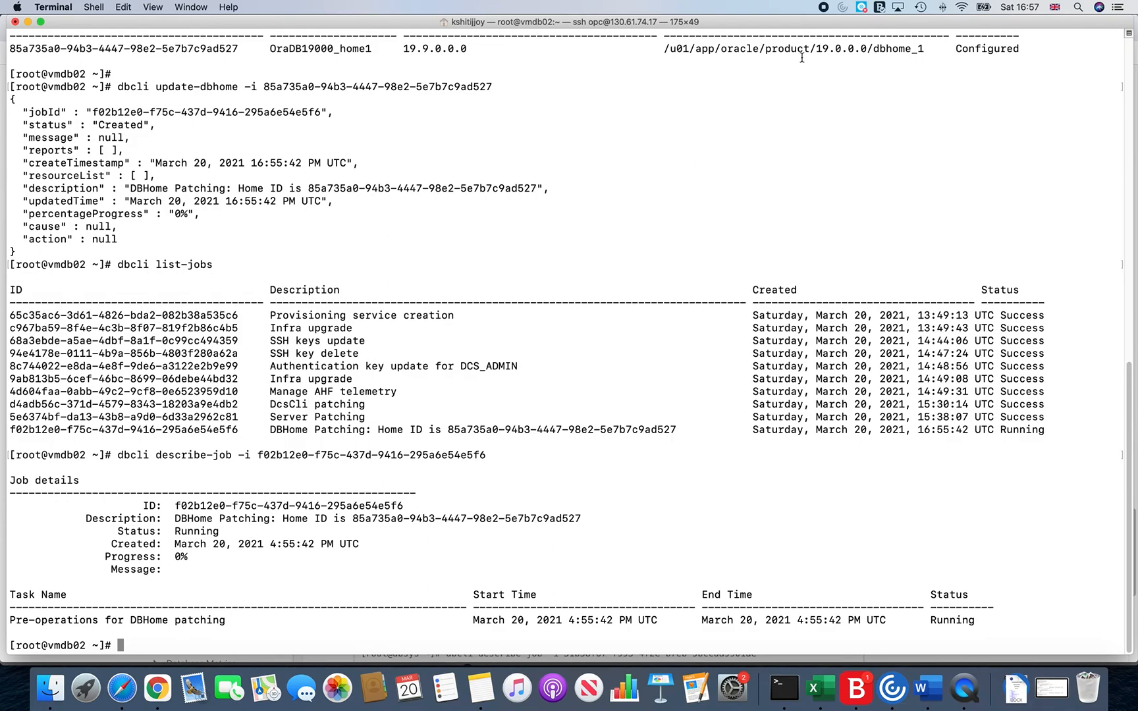